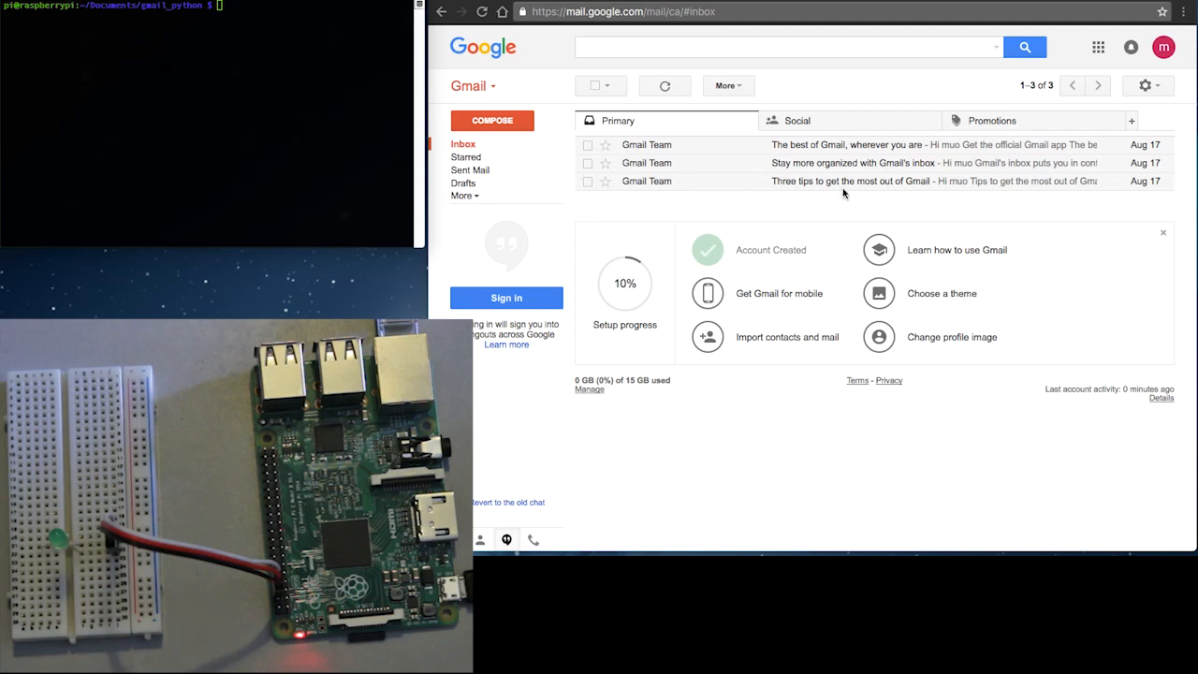
mouse_move(289, 161)
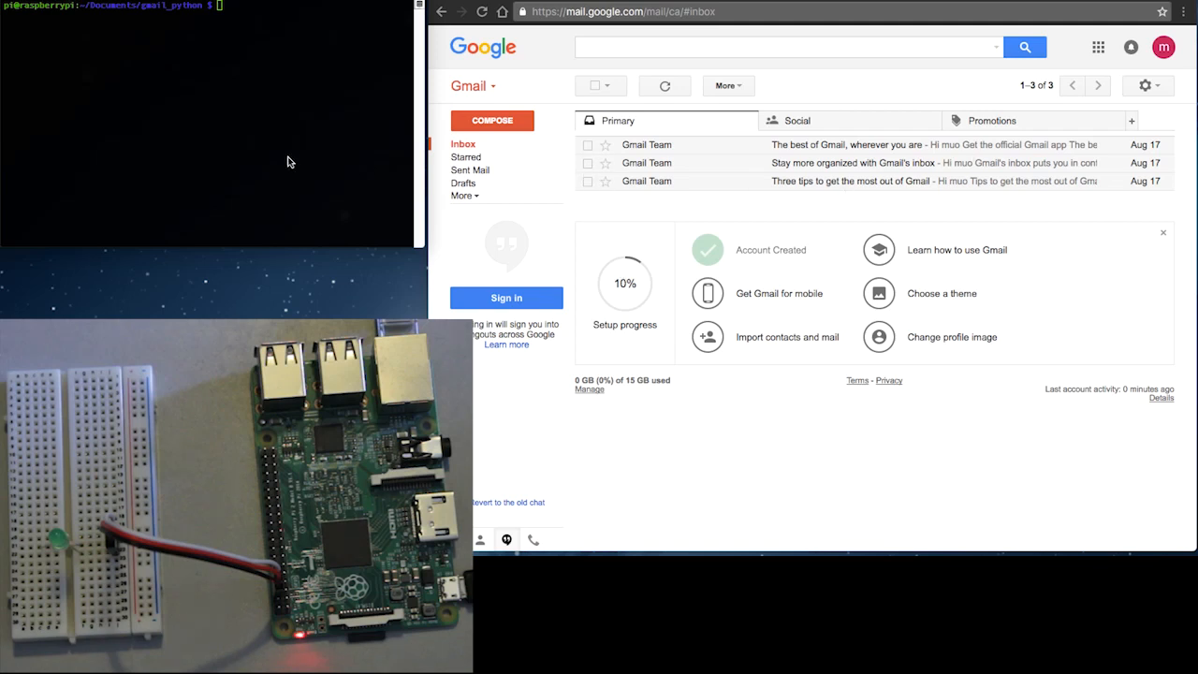
Run python check_messages.py from ~/Documents/gmail_python to check for unread mail
type("python chec")
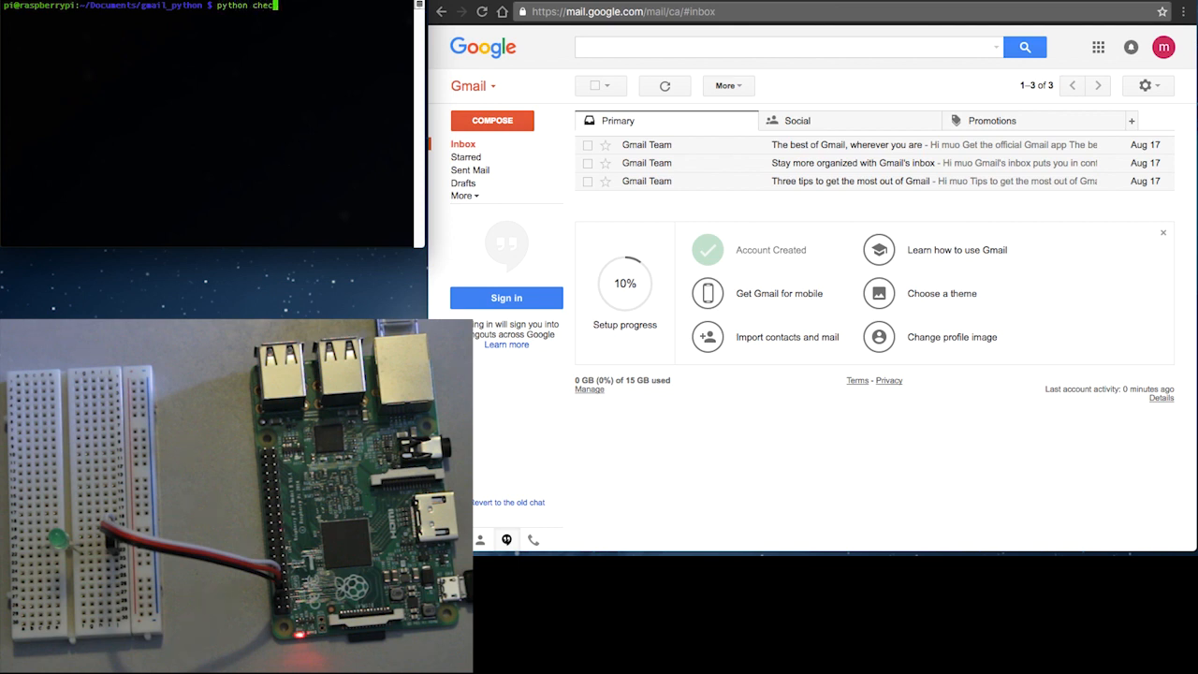
type("k_messages.py")
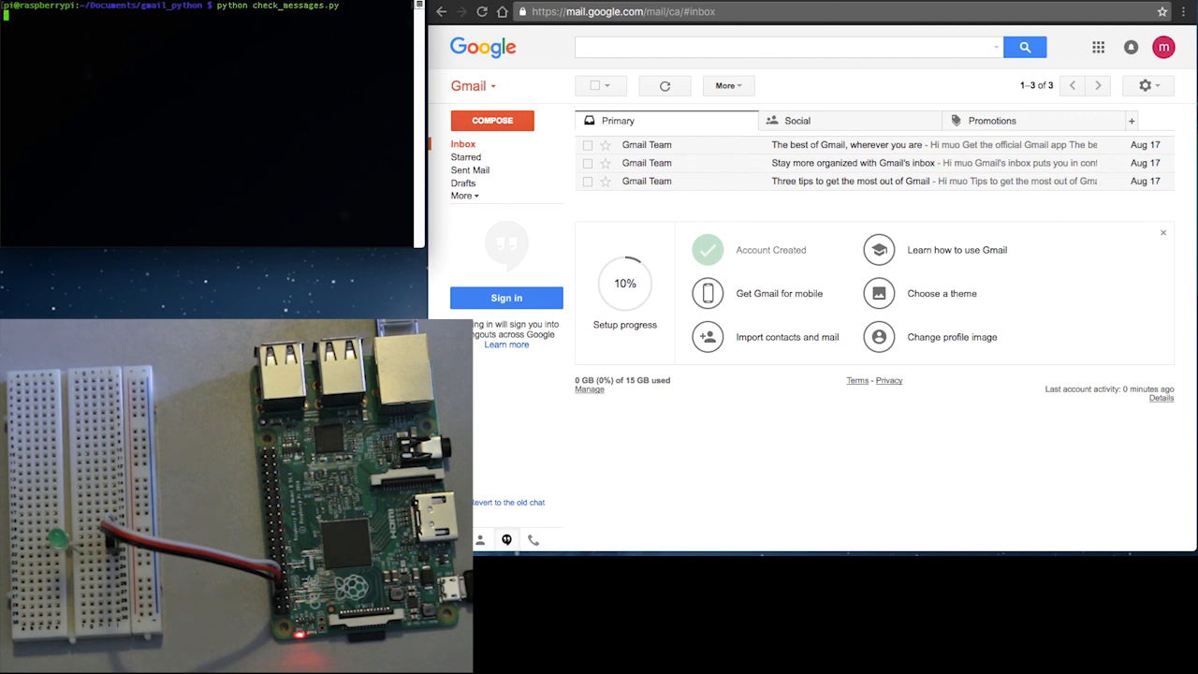
key("Return")
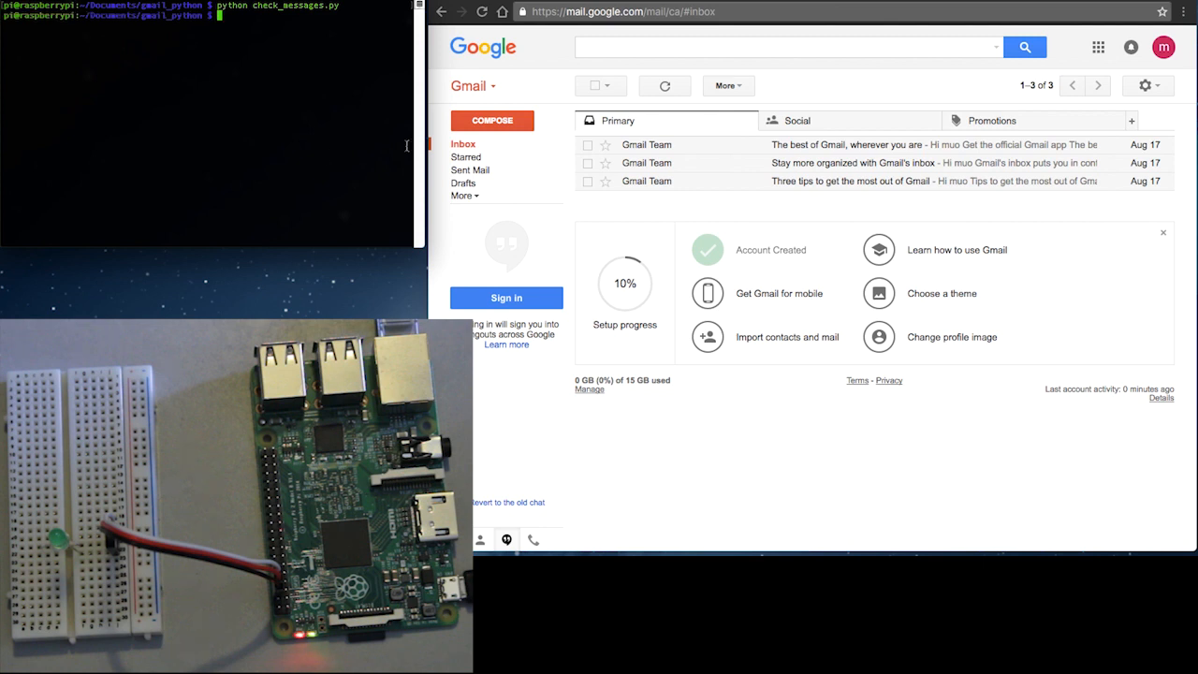
Select all three Gmail Team conversations and open More to mark them unread
left_click(588, 163)
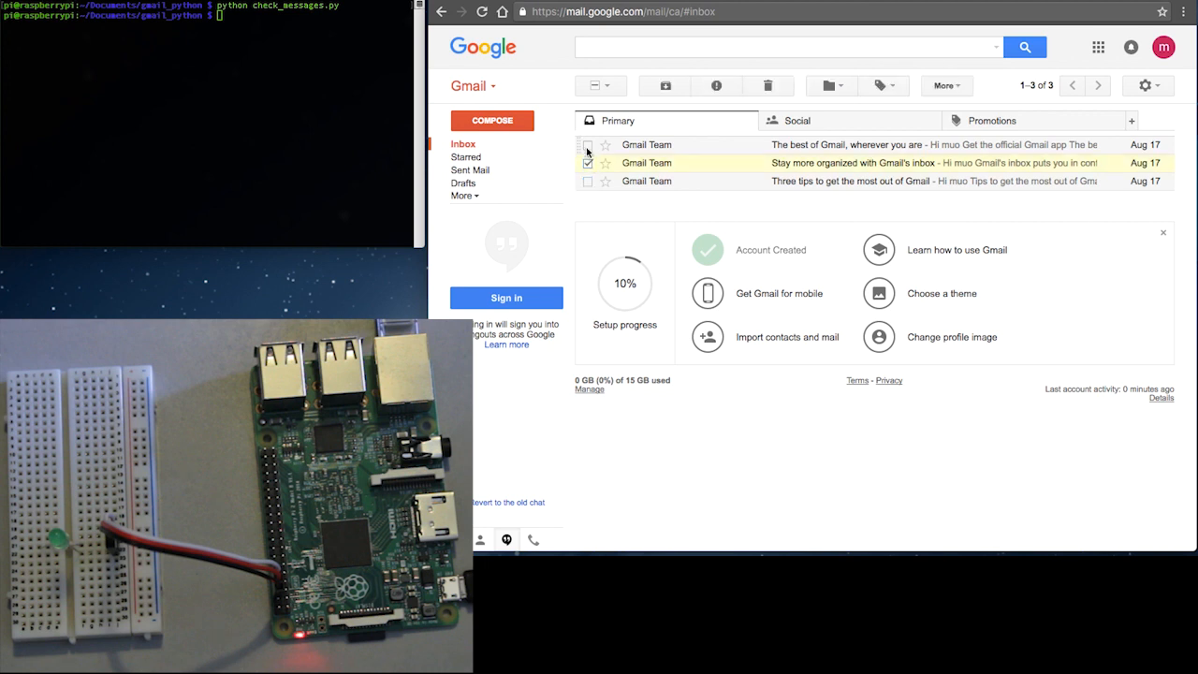
left_click(595, 85)
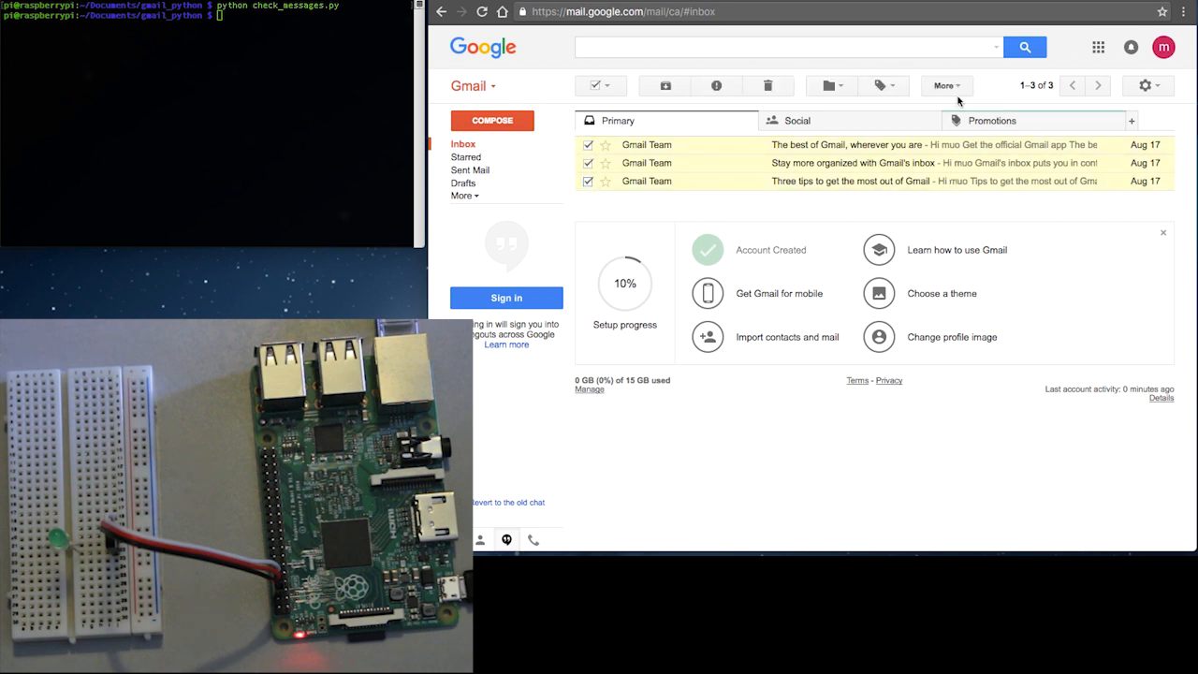
left_click(946, 85)
type("python check_messages.py")
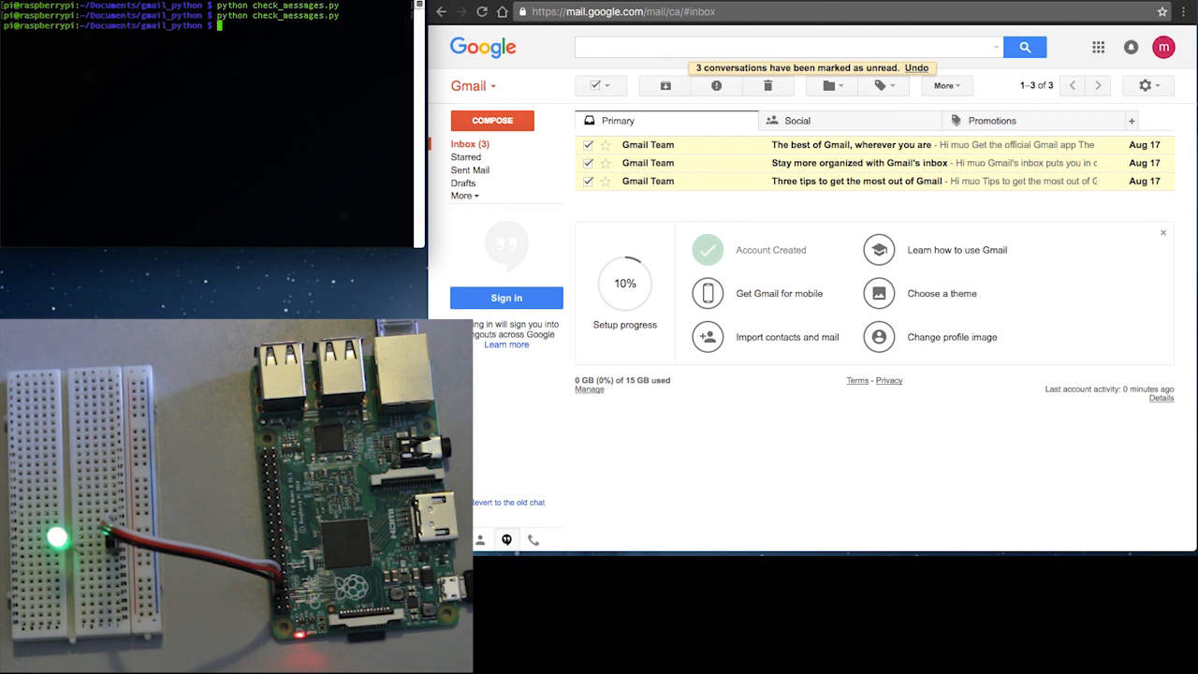
mouse_move(181, 187)
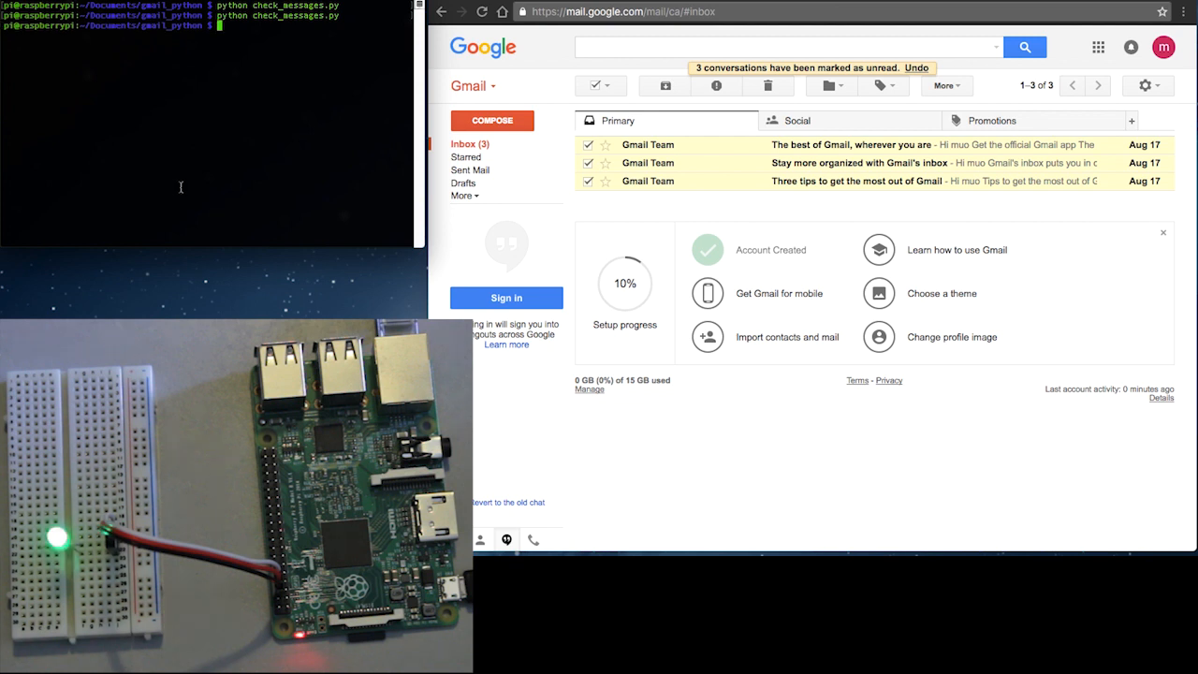
Mark only 'The best of Gmail, wherever you are' as read, leaving two unread
left_click(588, 163)
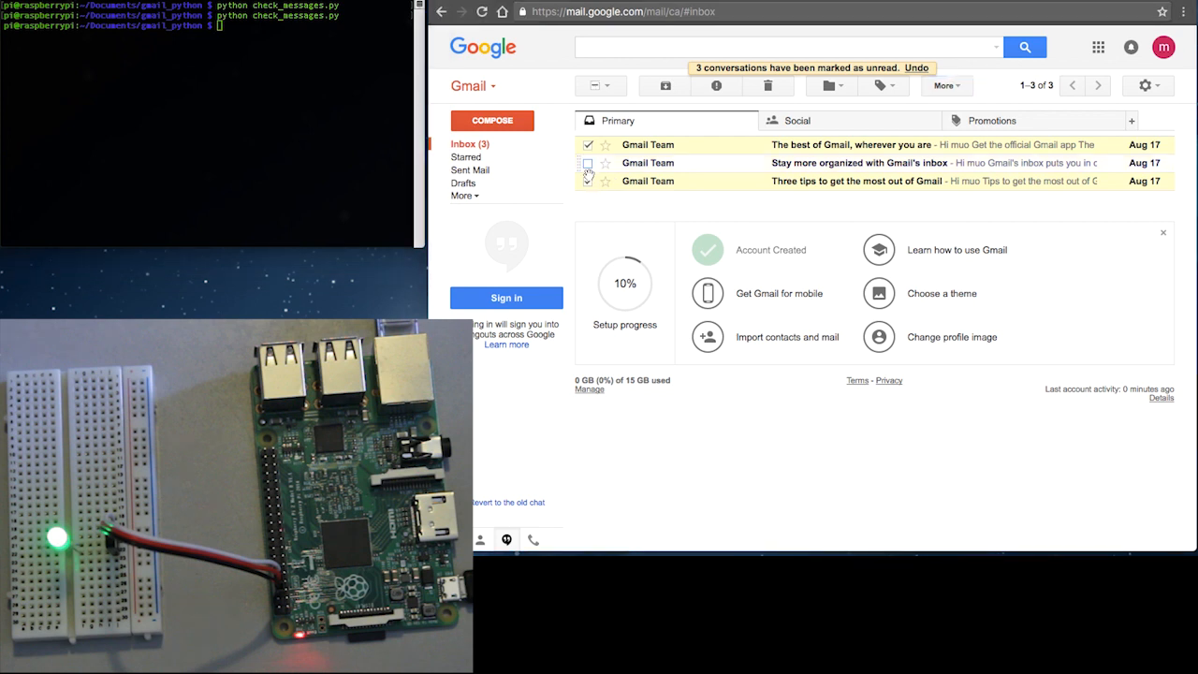
left_click(946, 85)
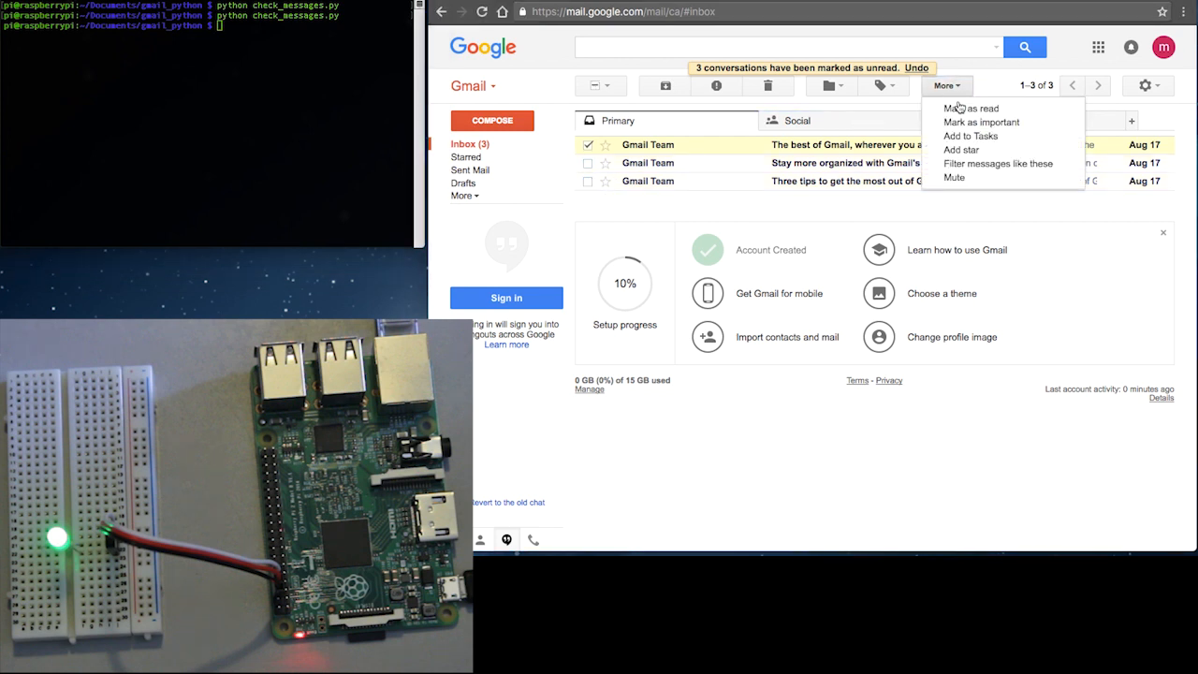
left_click(972, 108)
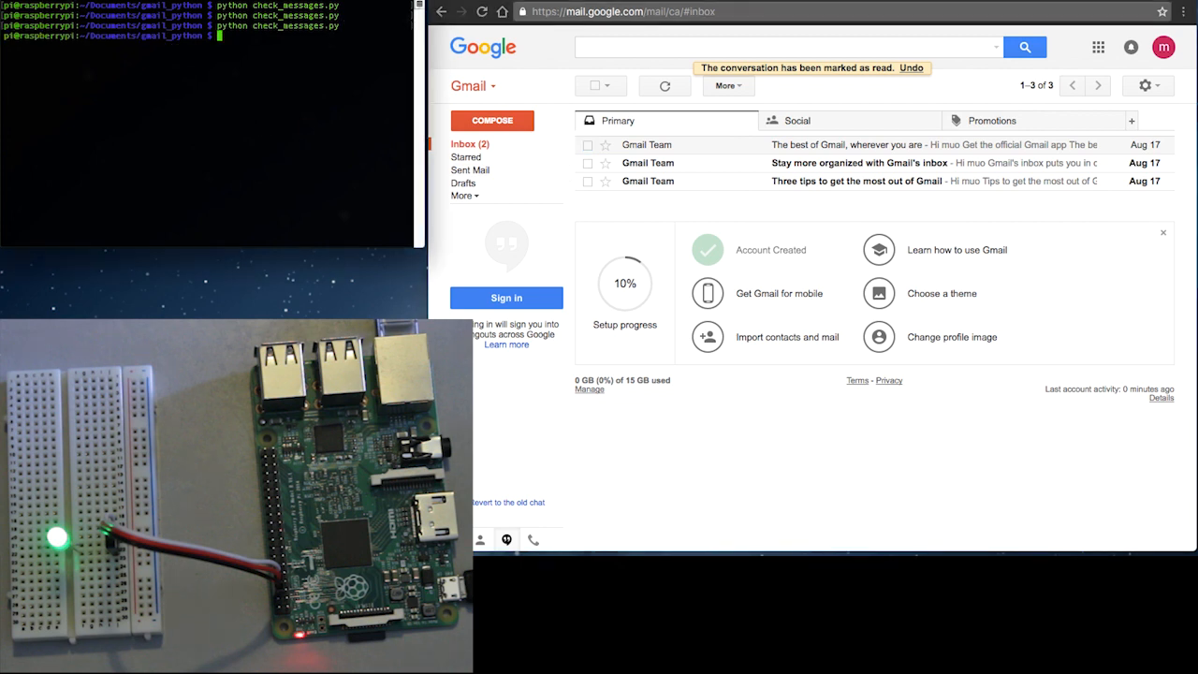
left_click(588, 181)
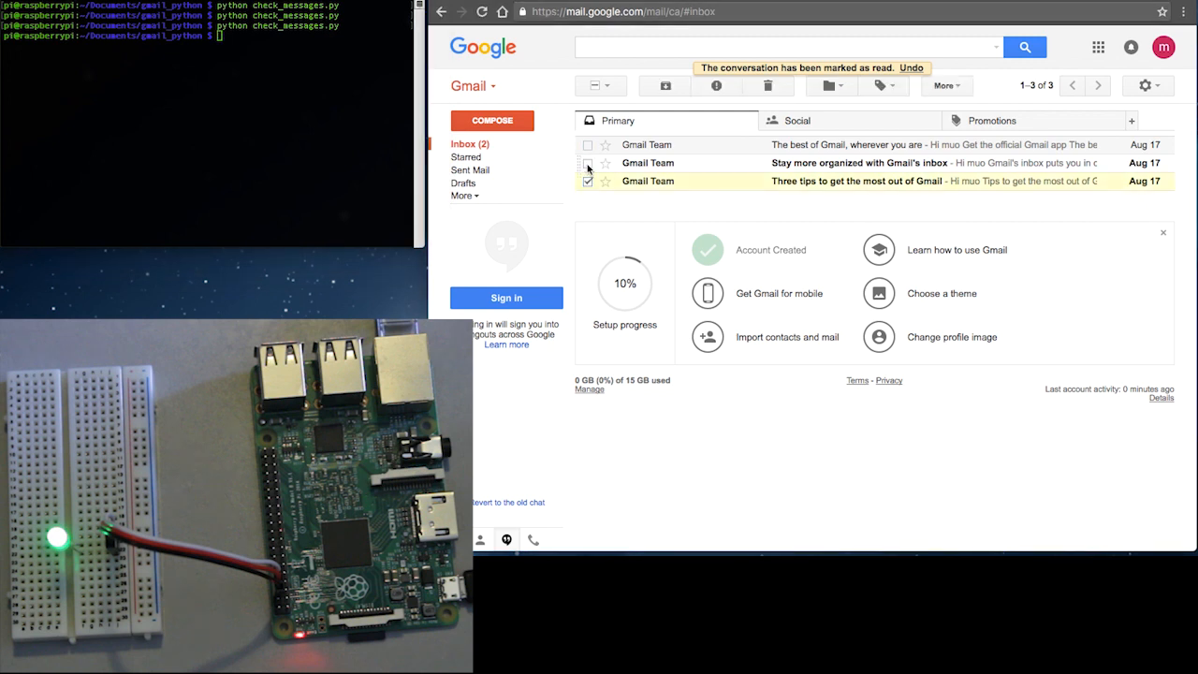
left_click(588, 163)
type("crontab -e")
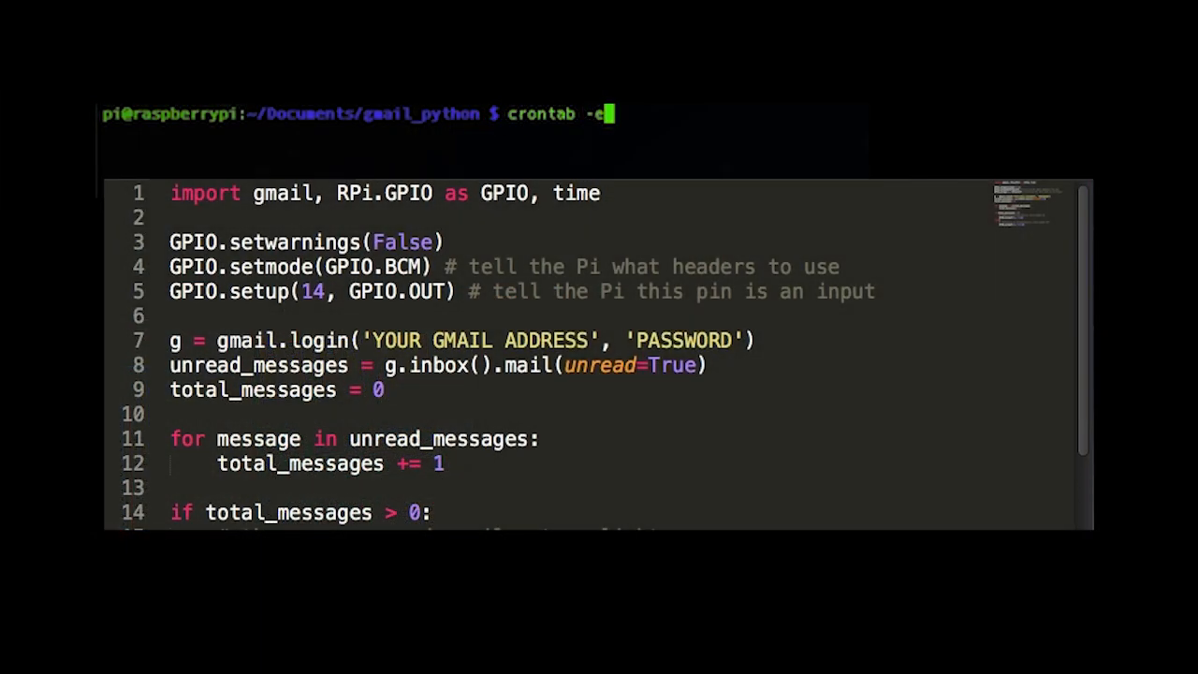
Open crontab -e, check the every-minute check_messages.py line, and exit nano unchanged
key("Return")
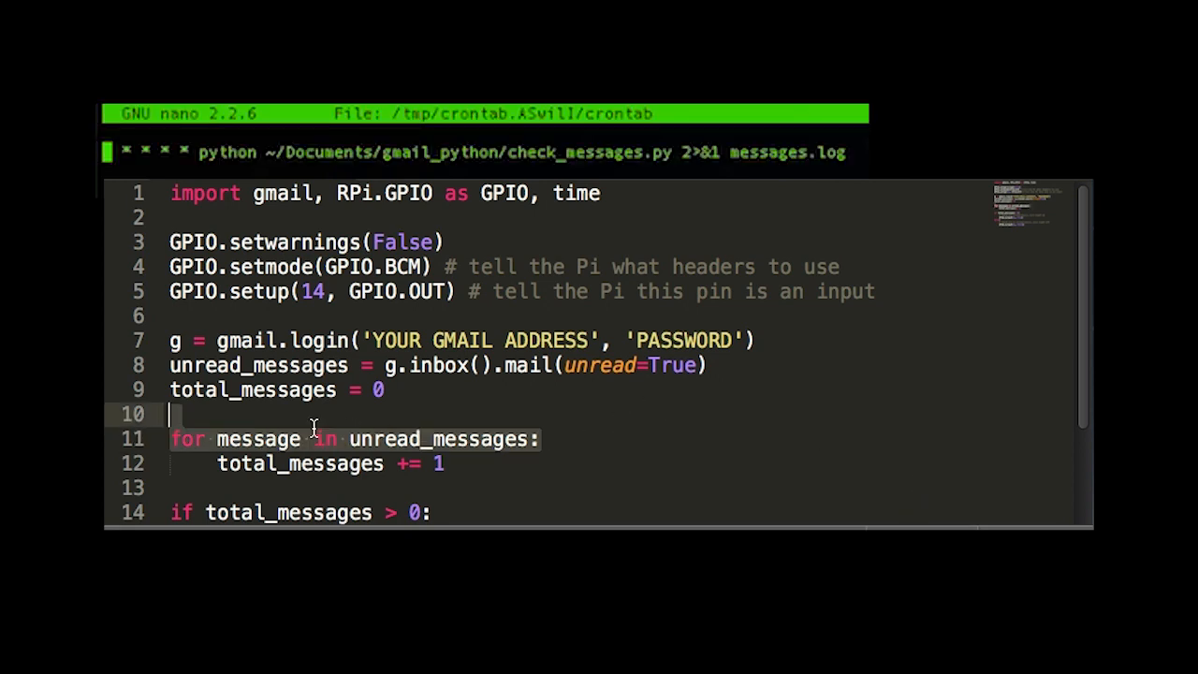
mouse_move(859, 447)
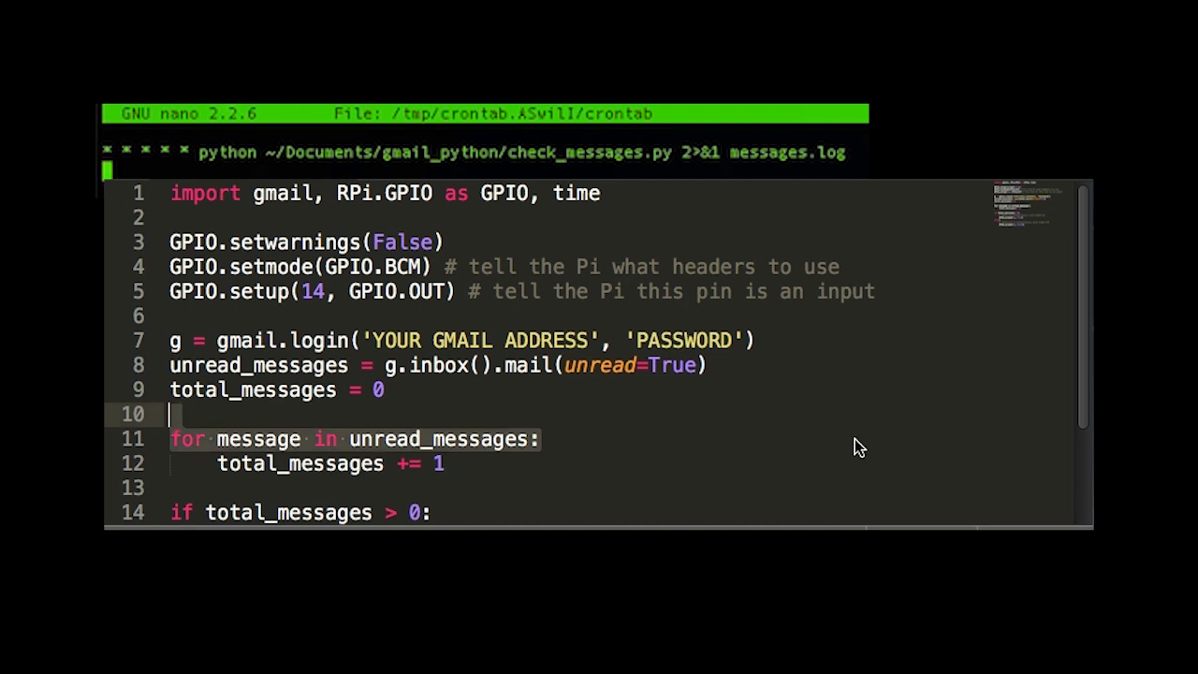
key("ctrl+x")
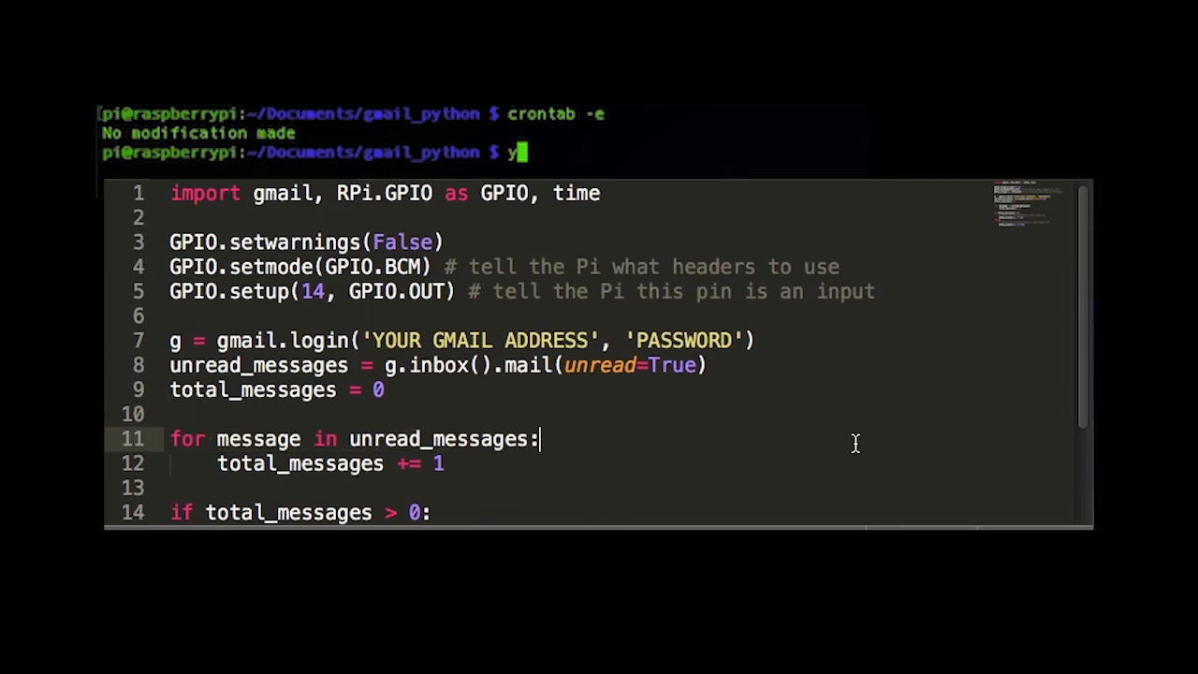